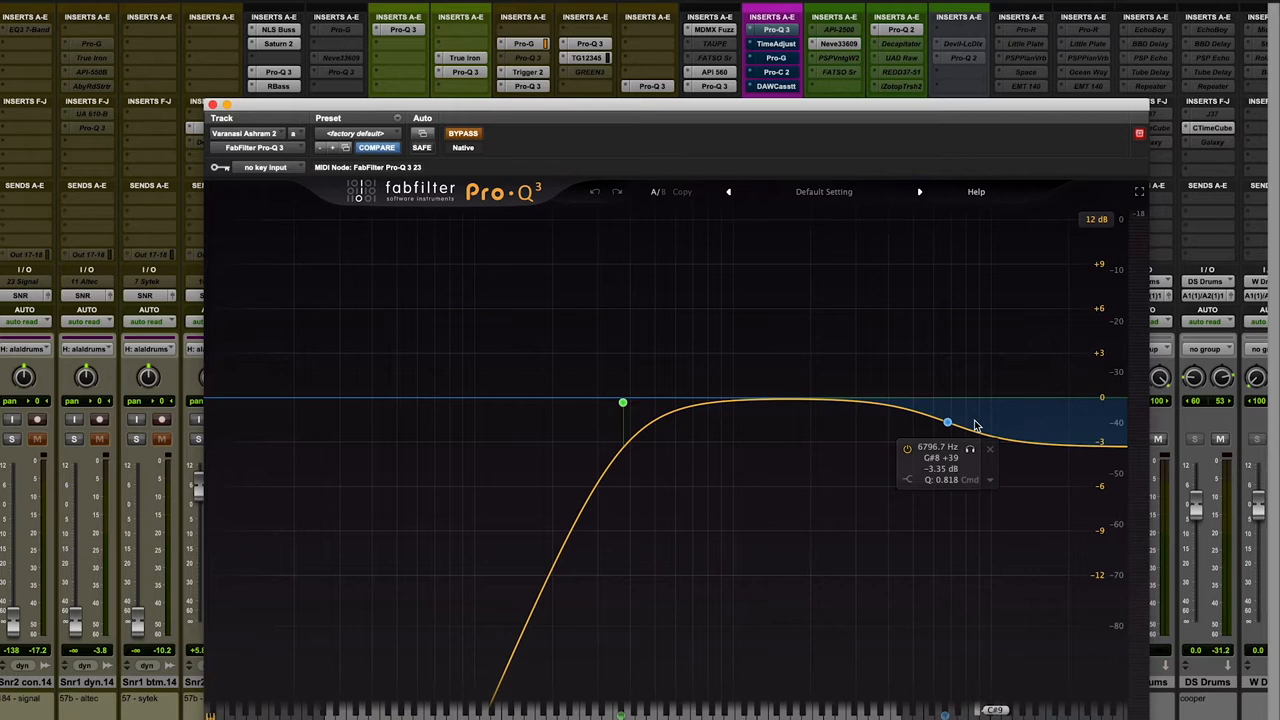
- Bypass the Pro-Q 3 EQ and re-enable it to compare the drums
{"action": "left_click", "coordinate": [462, 133]}
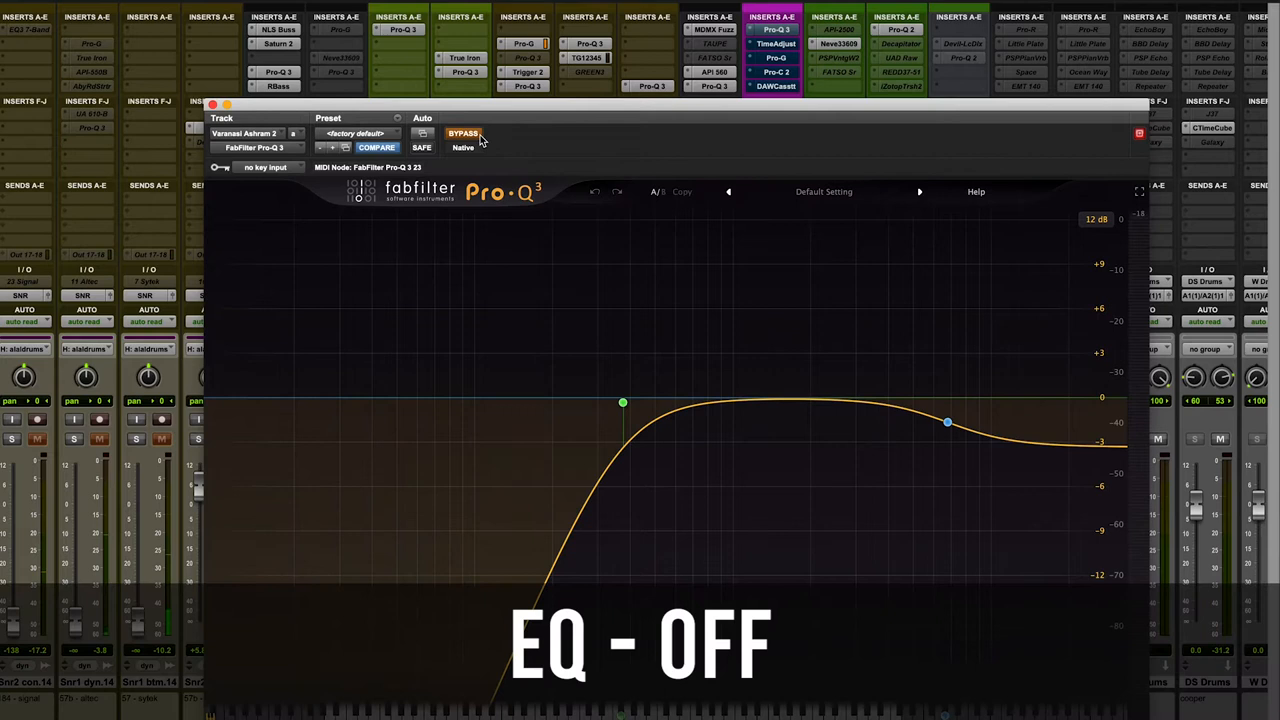
{"action": "left_click", "coordinate": [462, 133]}
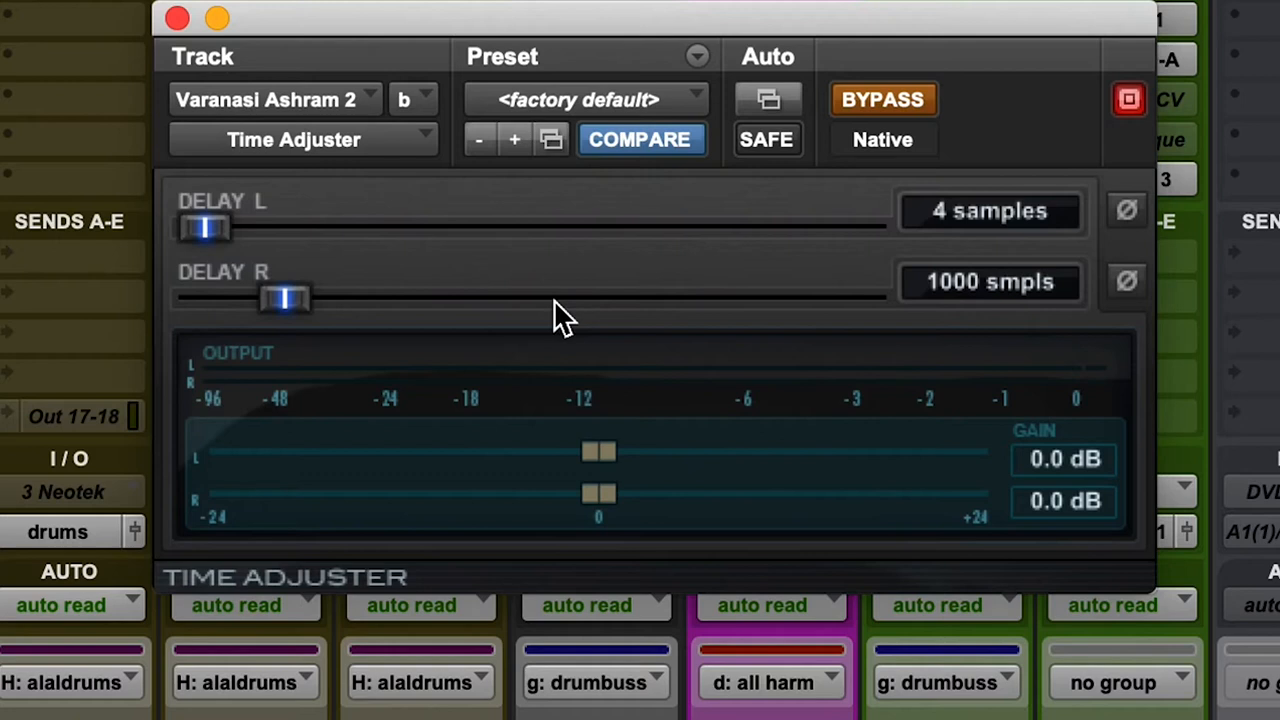
{"action": "mouse_move", "coordinate": [905, 120]}
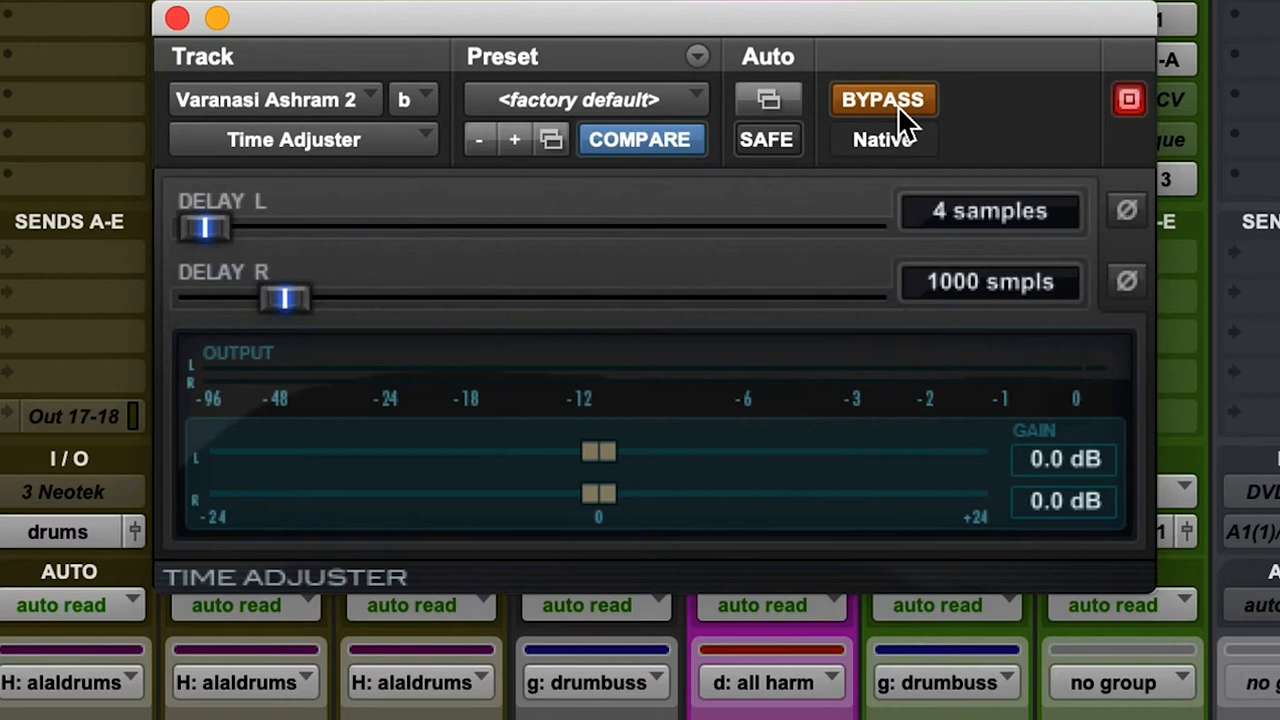
- Toggle Time Adjuster bypass to compare the 1000-sample right delay
{"action": "left_click", "coordinate": [883, 99]}
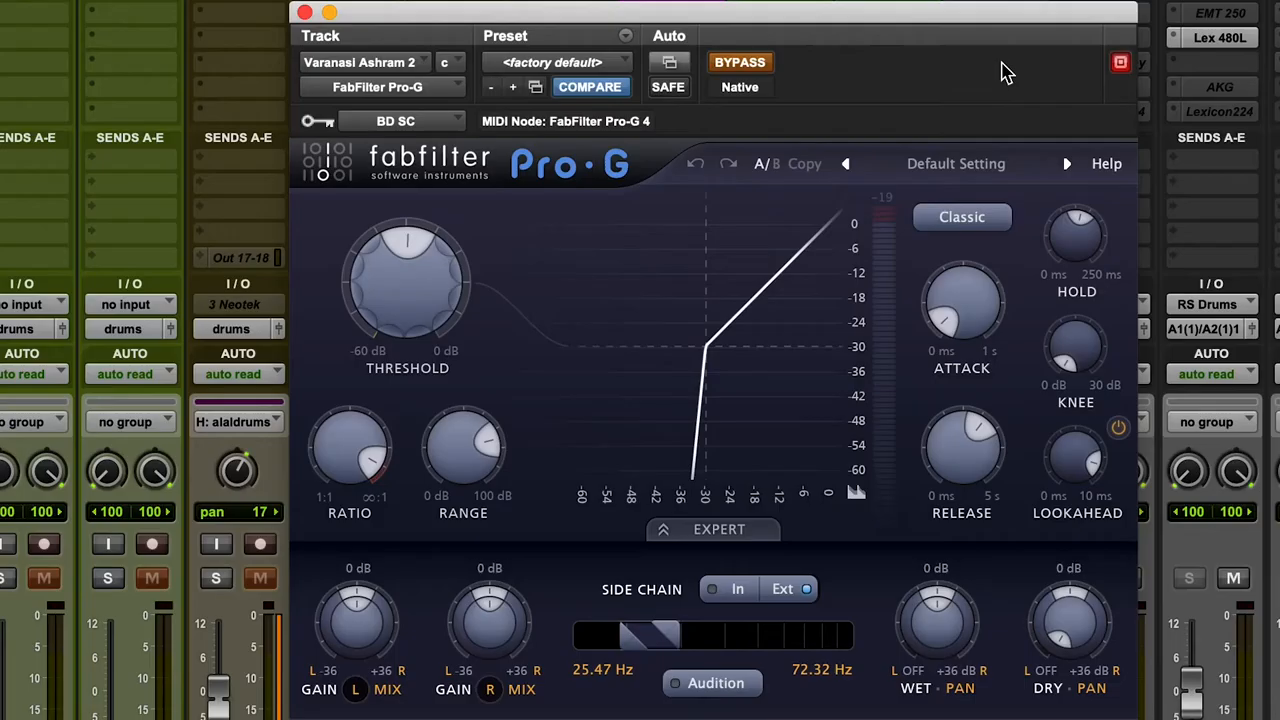
{"action": "mouse_move", "coordinate": [530, 175]}
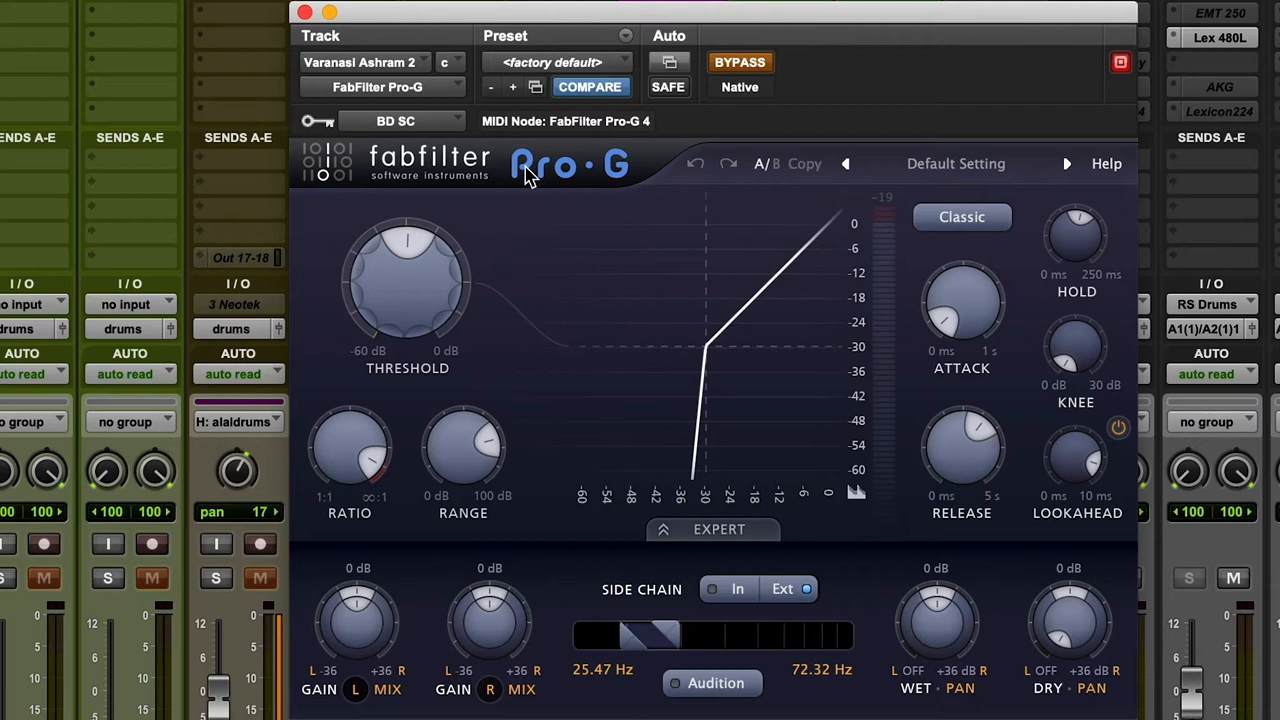
- Close the Pro-G gate window to bring up the Pro-C 2 compressor
{"action": "left_click", "coordinate": [740, 62]}
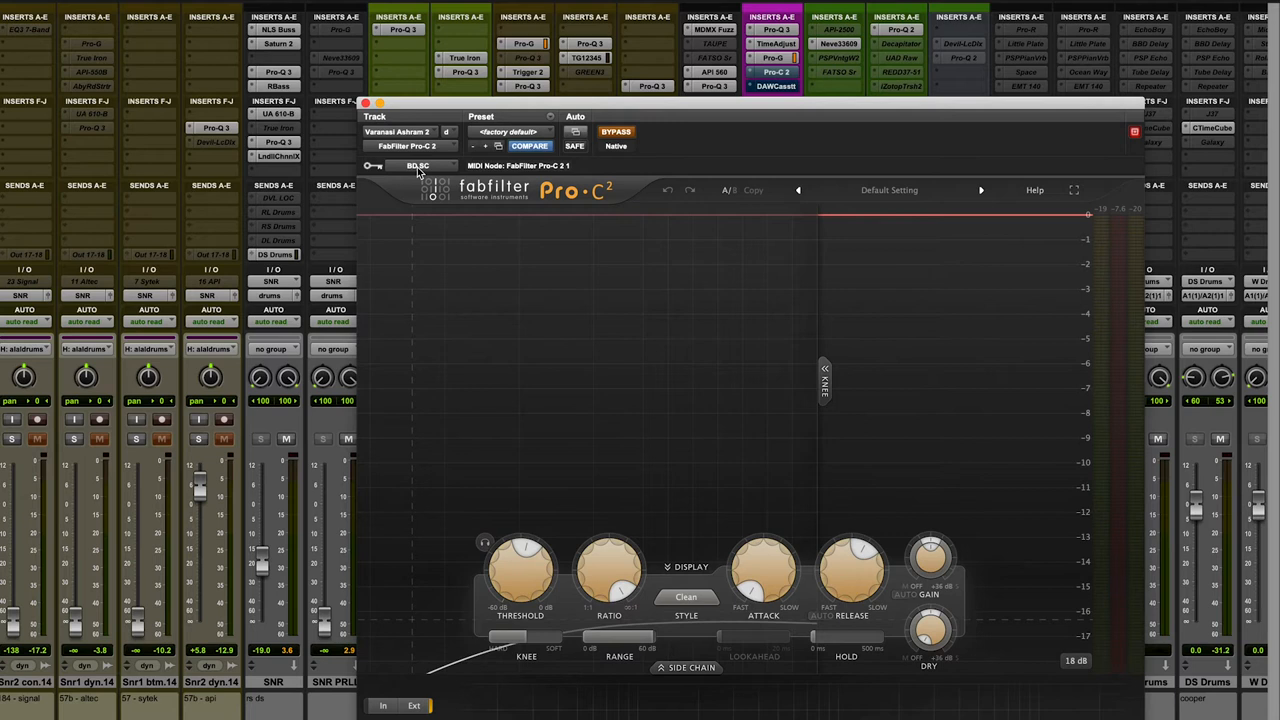
- Check Pro-C 2's BD SC key input, then bypass the compressor to compare
{"action": "left_click", "coordinate": [616, 131]}
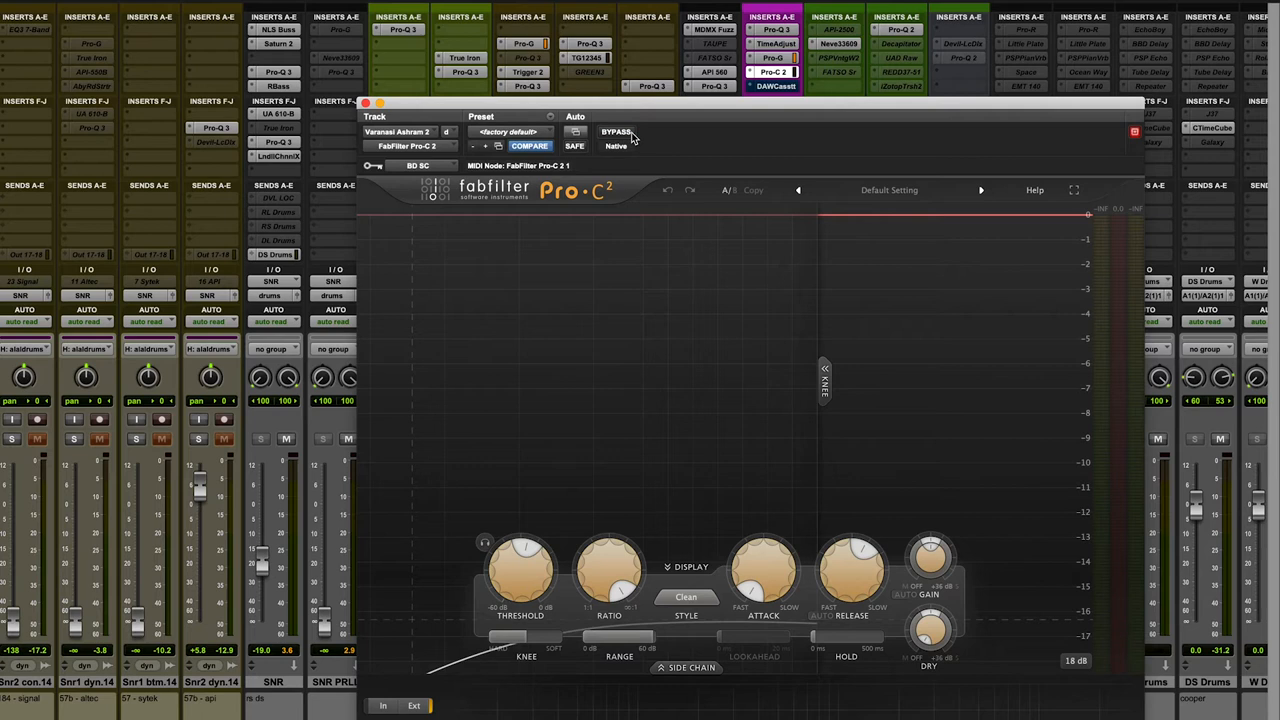
{"action": "left_click", "coordinate": [616, 131]}
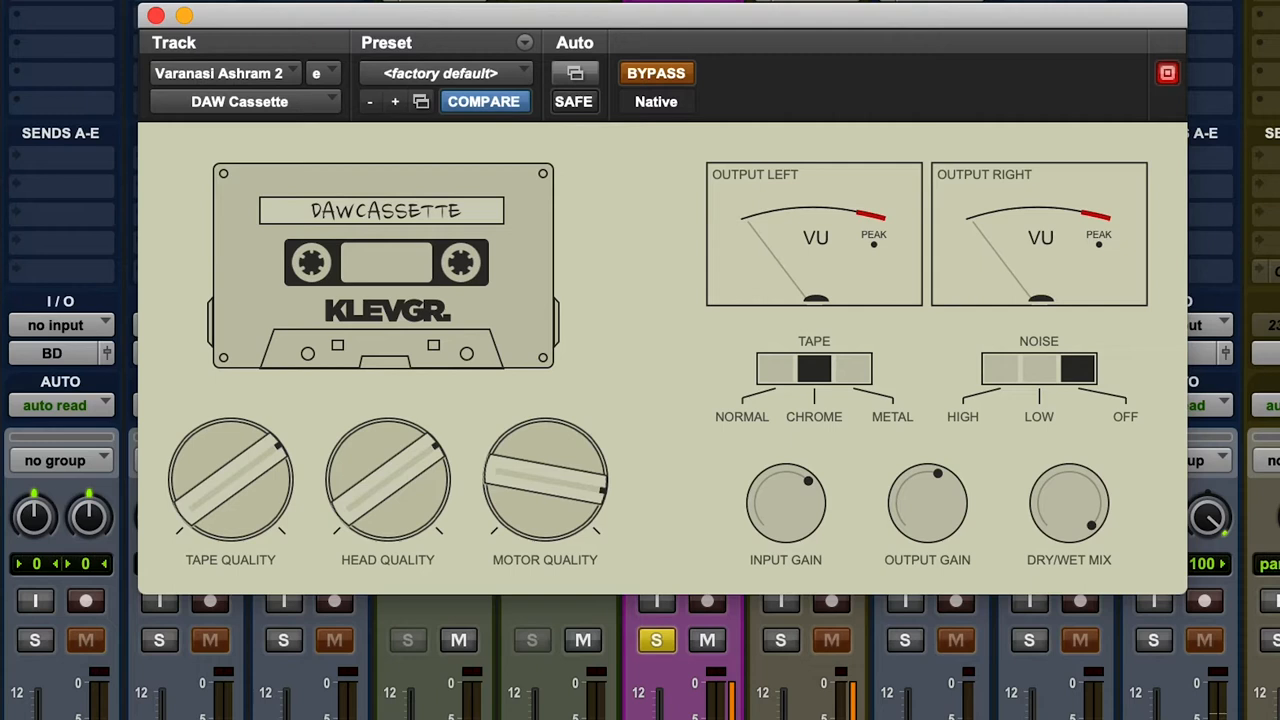
- Toggle DAW Cassette bypass to compare the chrome tape, low-noise effect
{"action": "left_click", "coordinate": [656, 73]}
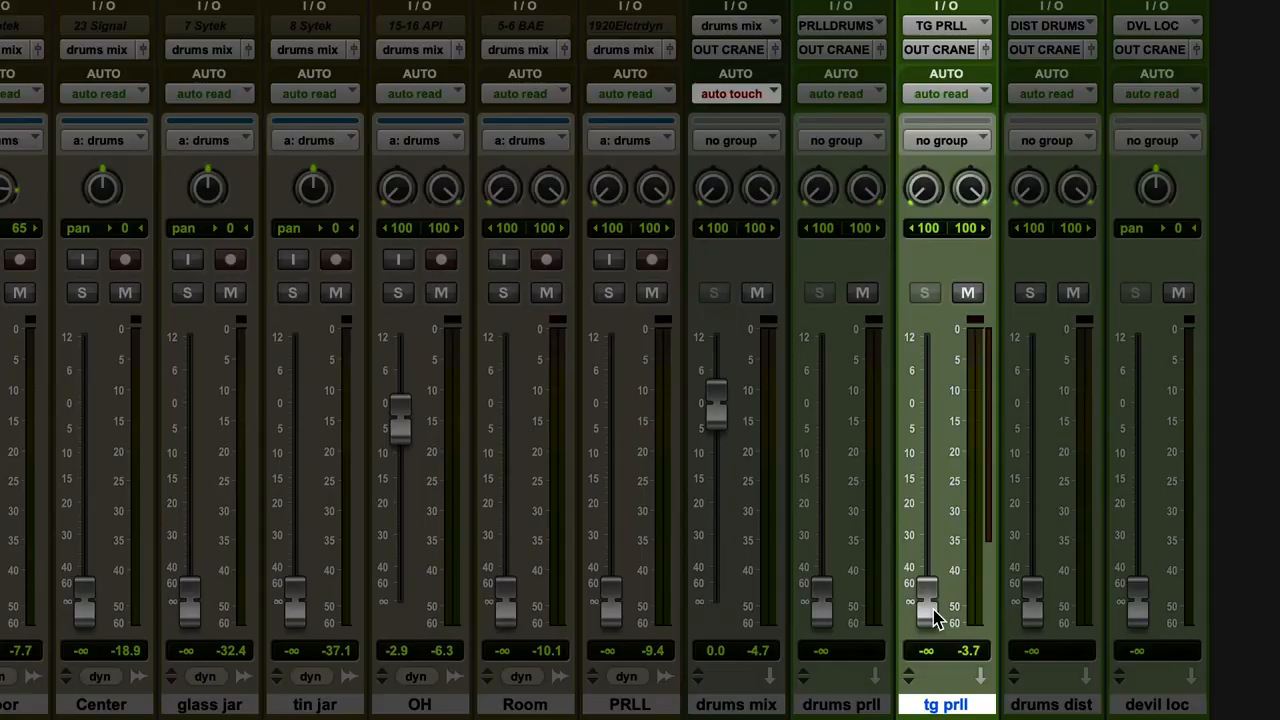
- Raise the tg prll fader from minus infinity to about -11.5 dB
{"action": "left_click_drag", "start_coordinate": [925, 600], "coordinate": [925, 455]}
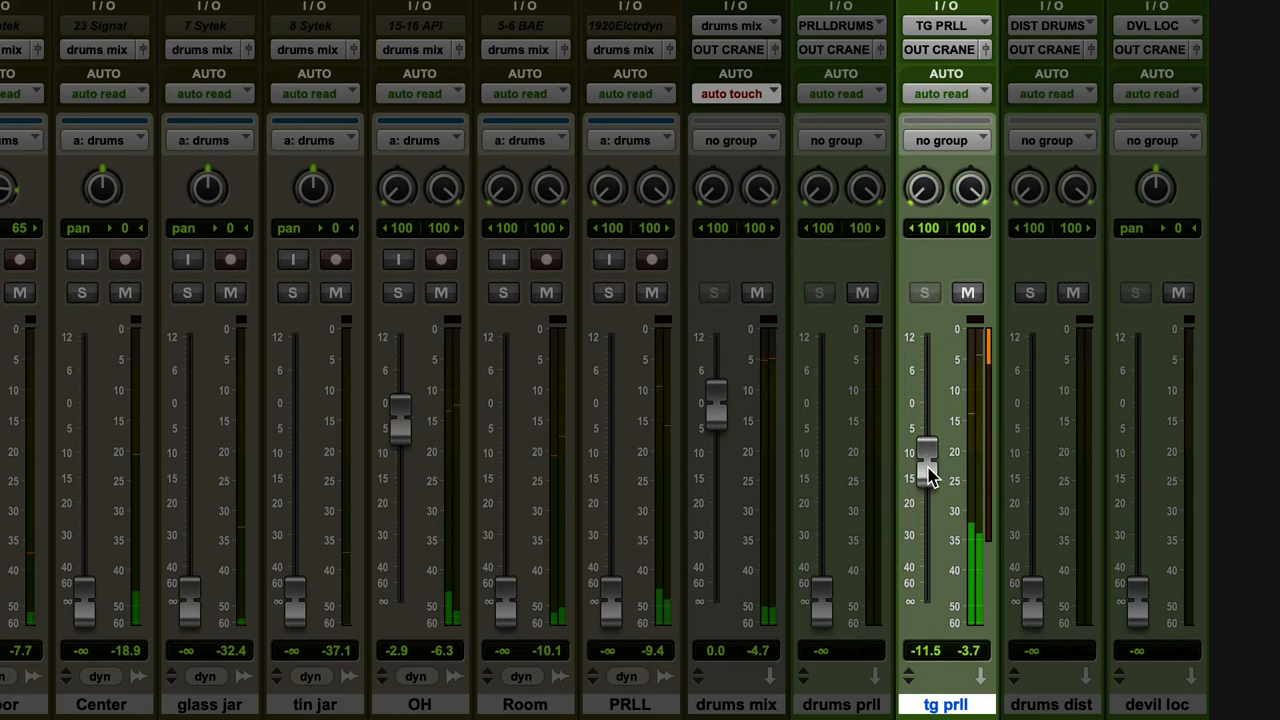
{"action": "left_click", "coordinate": [967, 293]}
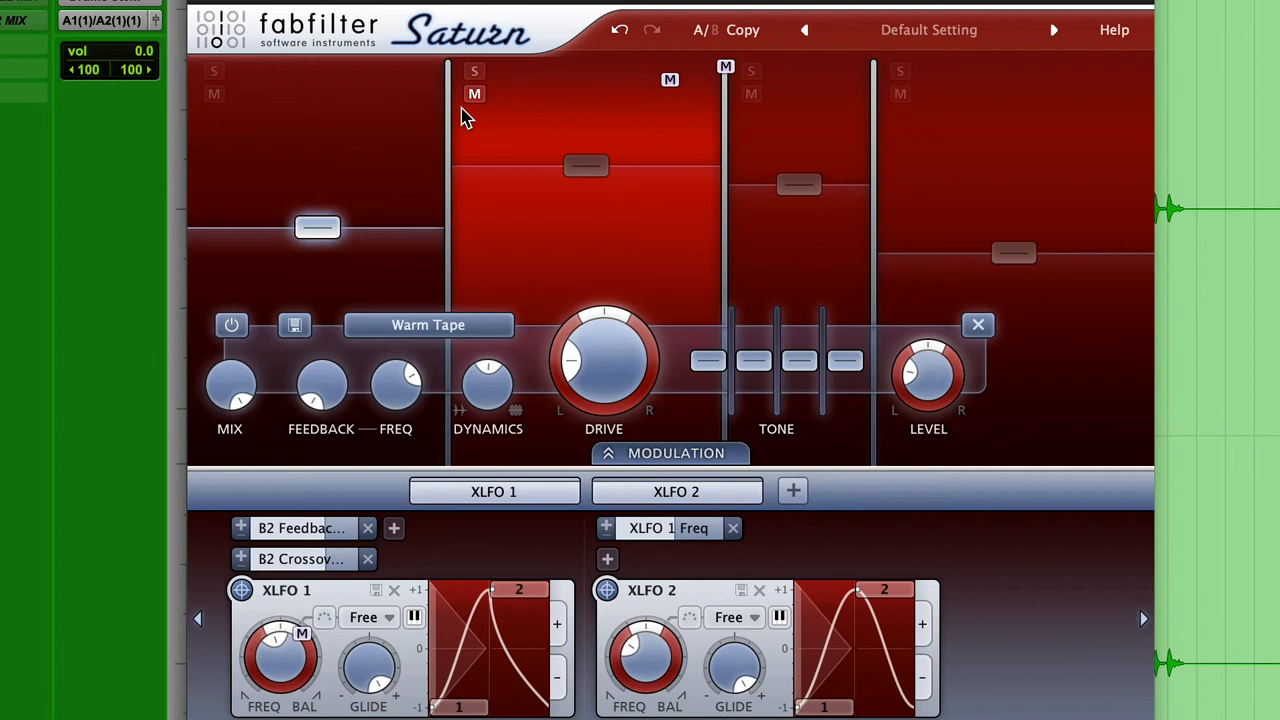
{"action": "mouse_move", "coordinate": [490, 160]}
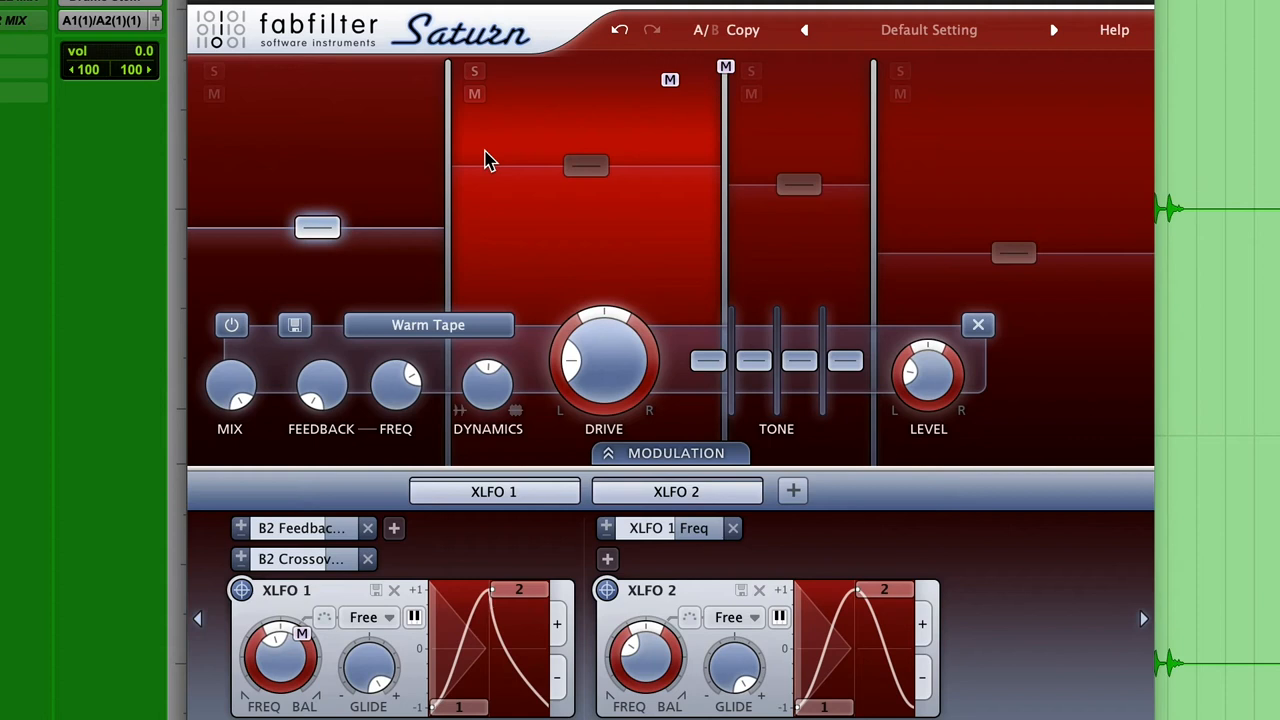
{"action": "mouse_move", "coordinate": [604, 360]}
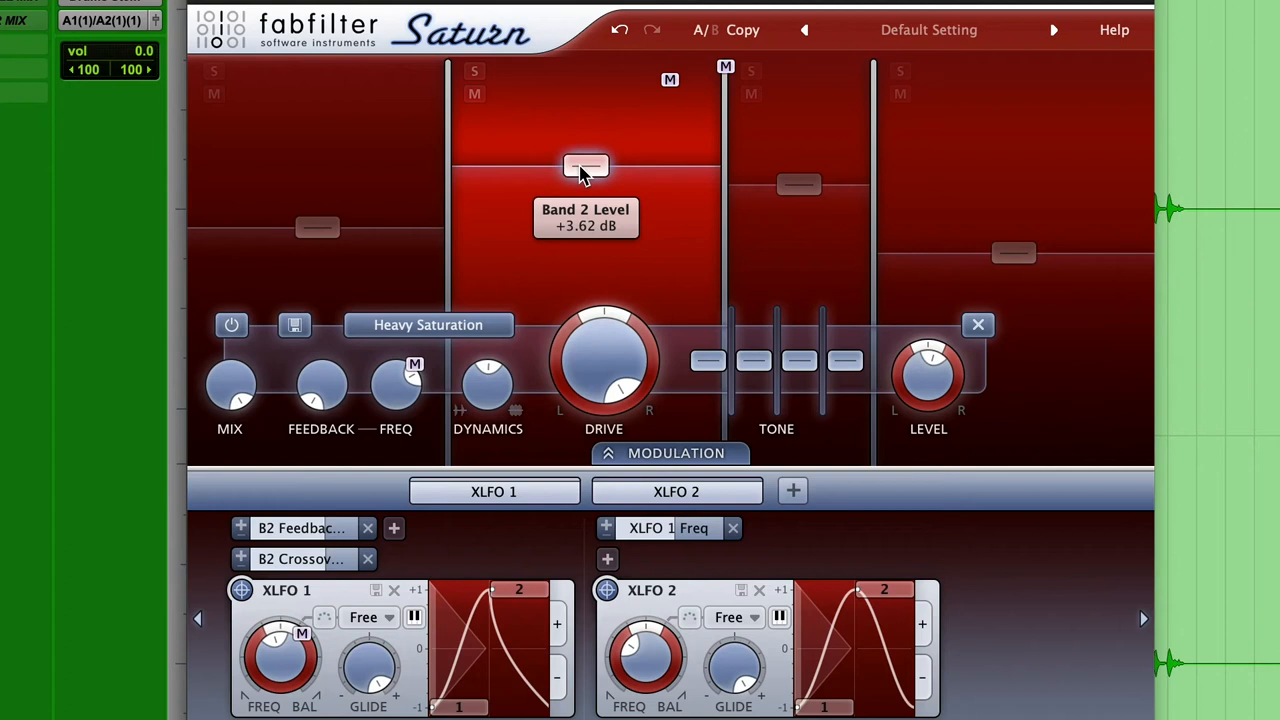
{"action": "mouse_move", "coordinate": [530, 282]}
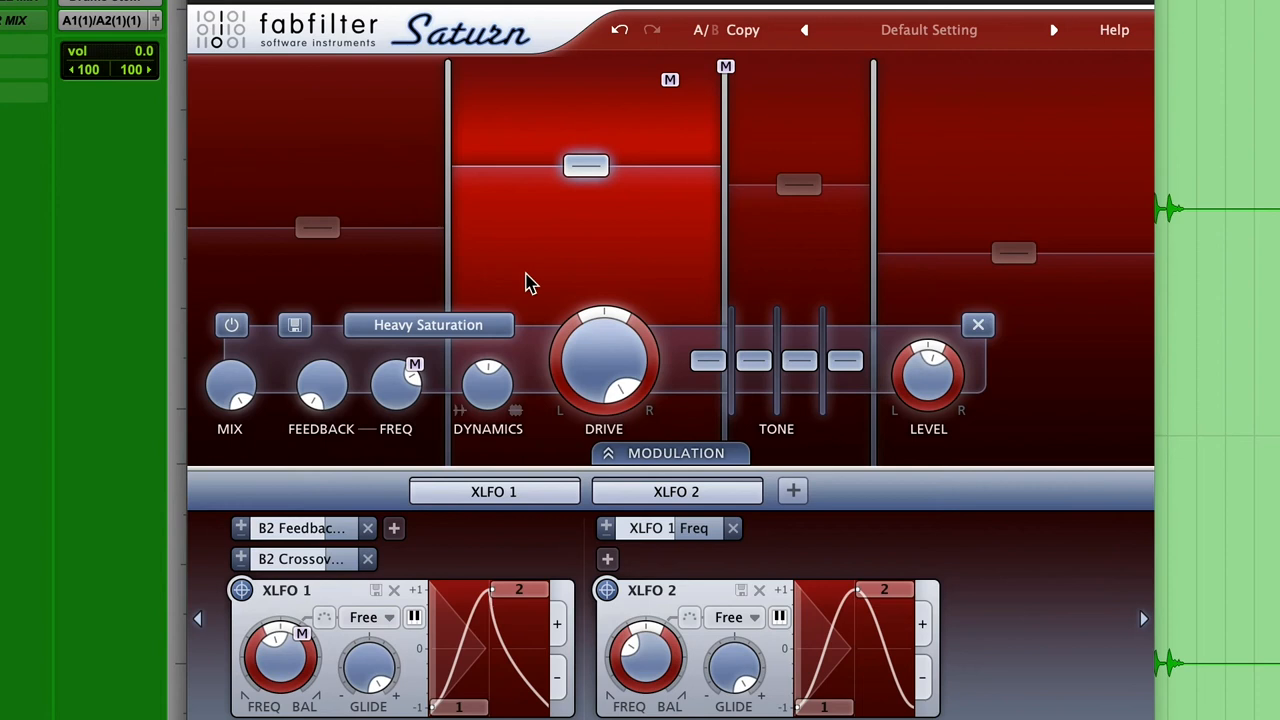